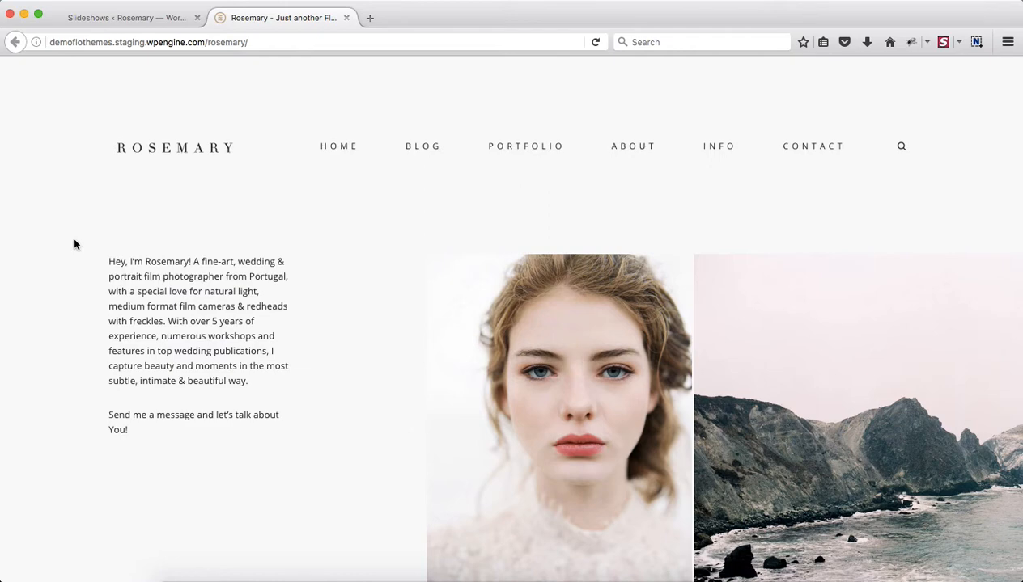
- Leave the Rosemary front page for the admin Slideshows list showing Home Mix and Home Slider
{"action": "scroll", "scroll_direction": "down", "scroll_amount": 3}
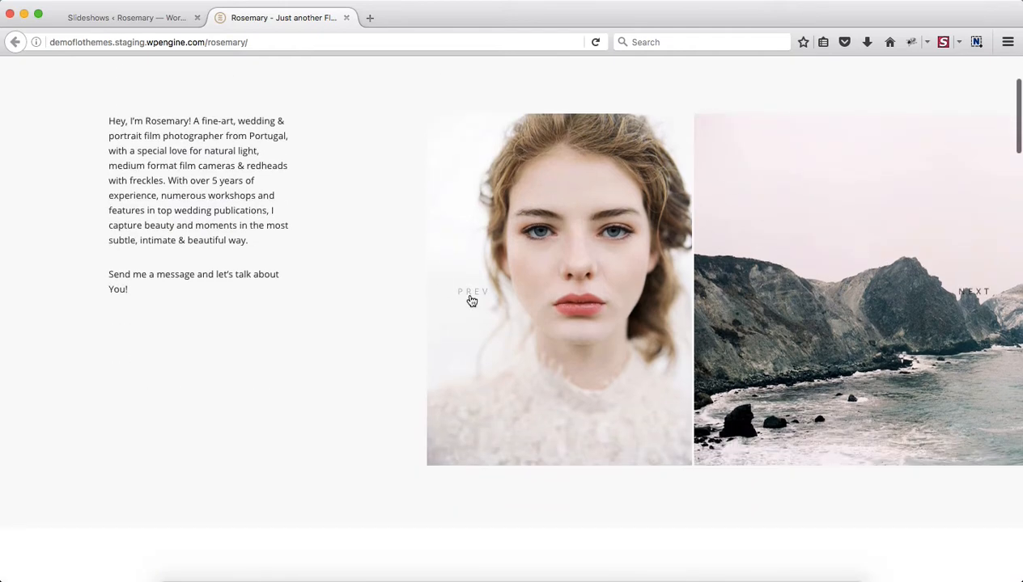
{"action": "left_click", "coordinate": [127, 16]}
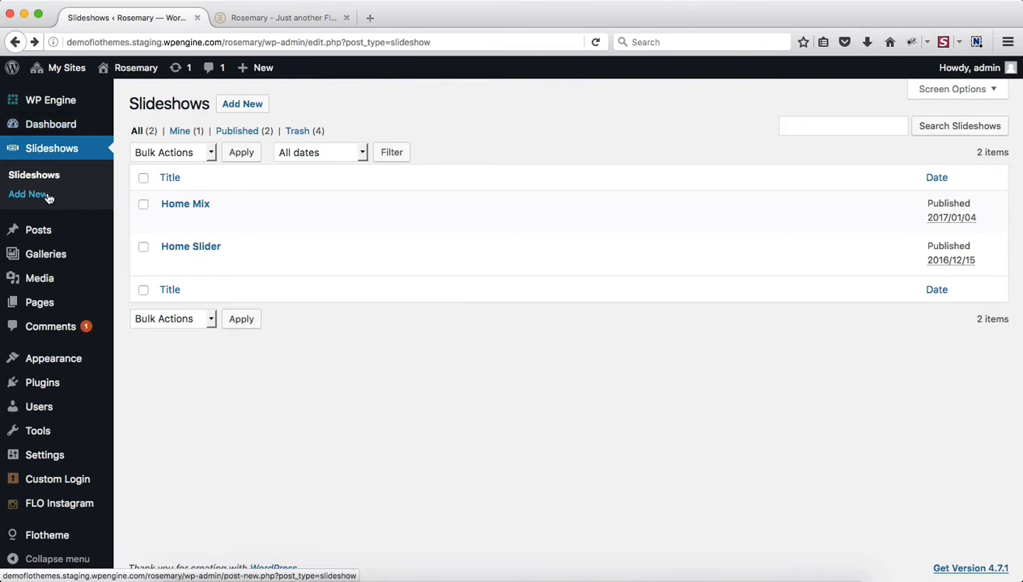
{"action": "mouse_move", "coordinate": [271, 311]}
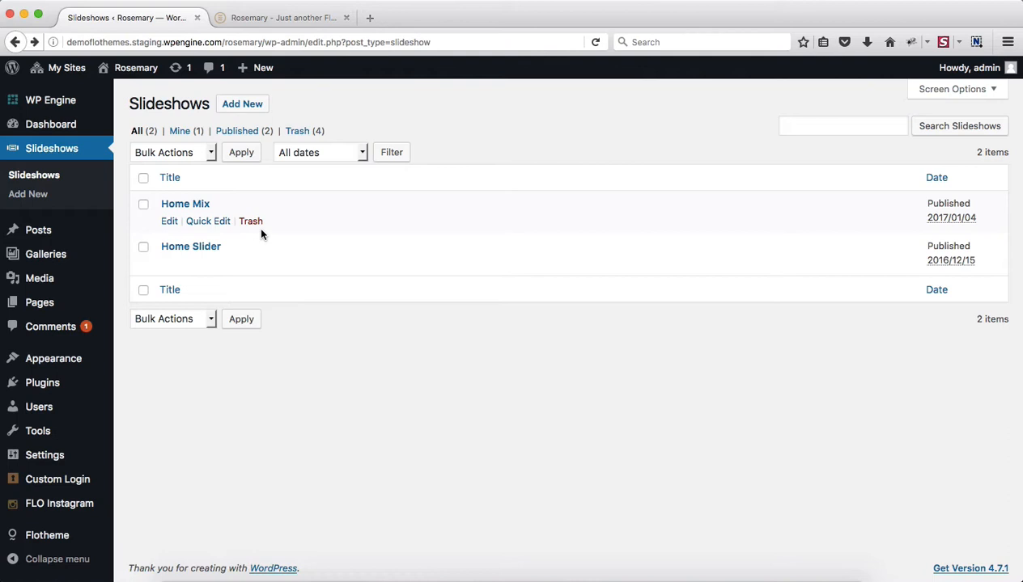
- Add a new slideshow titled 'New Slideshow' and let it save as a draft with its permalink
{"action": "left_click", "coordinate": [243, 103]}
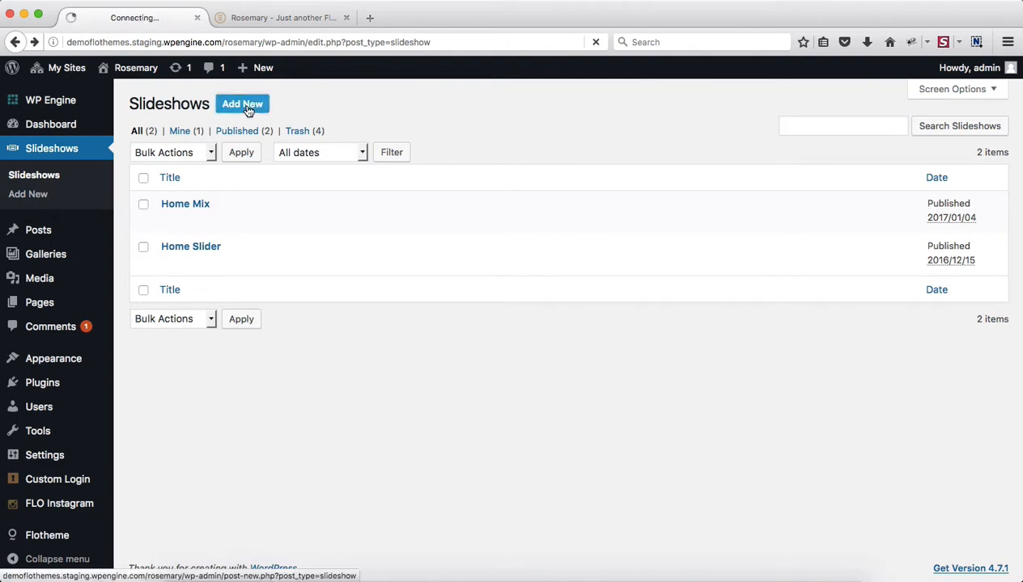
{"action": "left_click", "coordinate": [243, 103]}
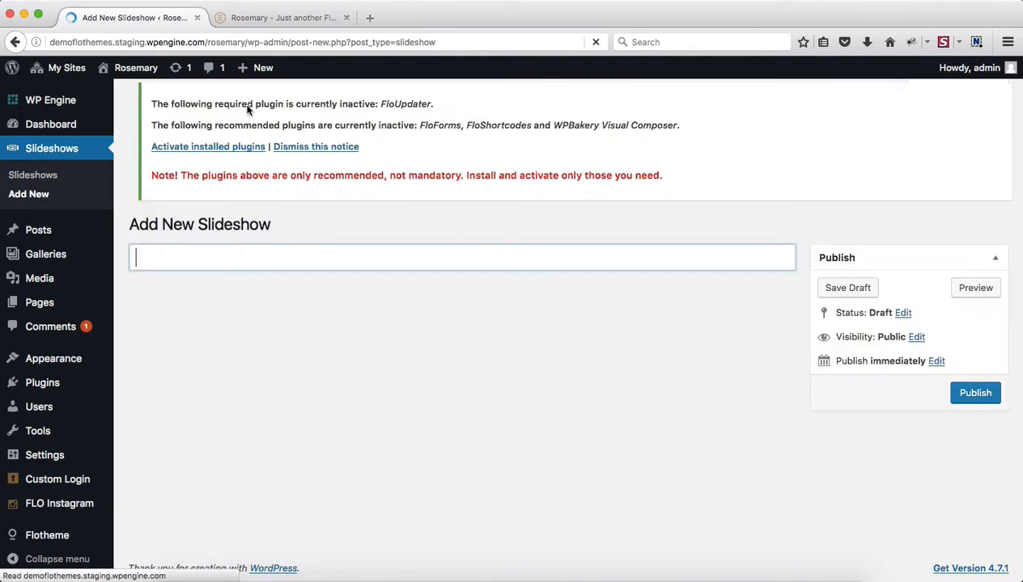
{"action": "type", "text": "New"}
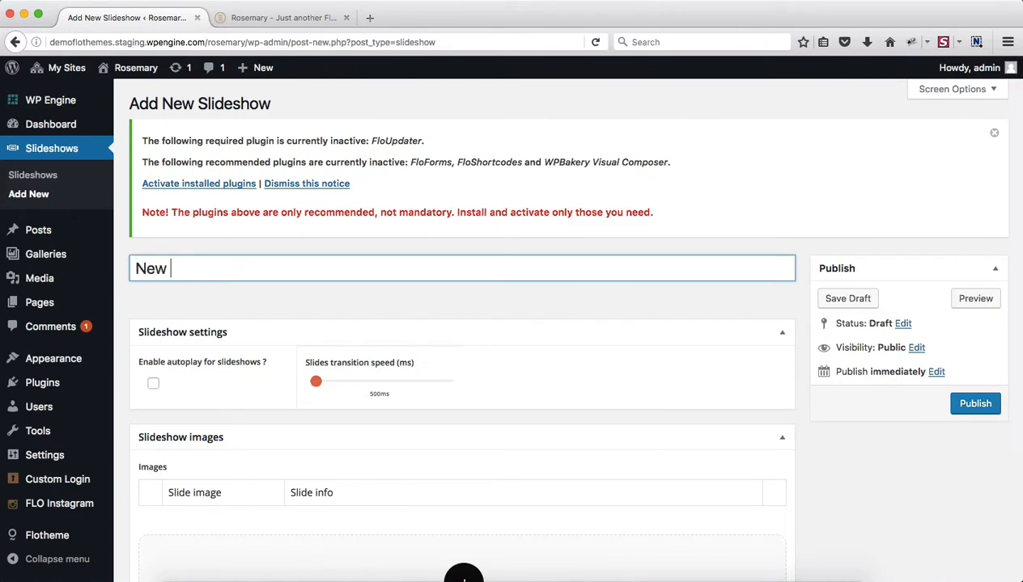
{"action": "type", "text": "Slideshow"}
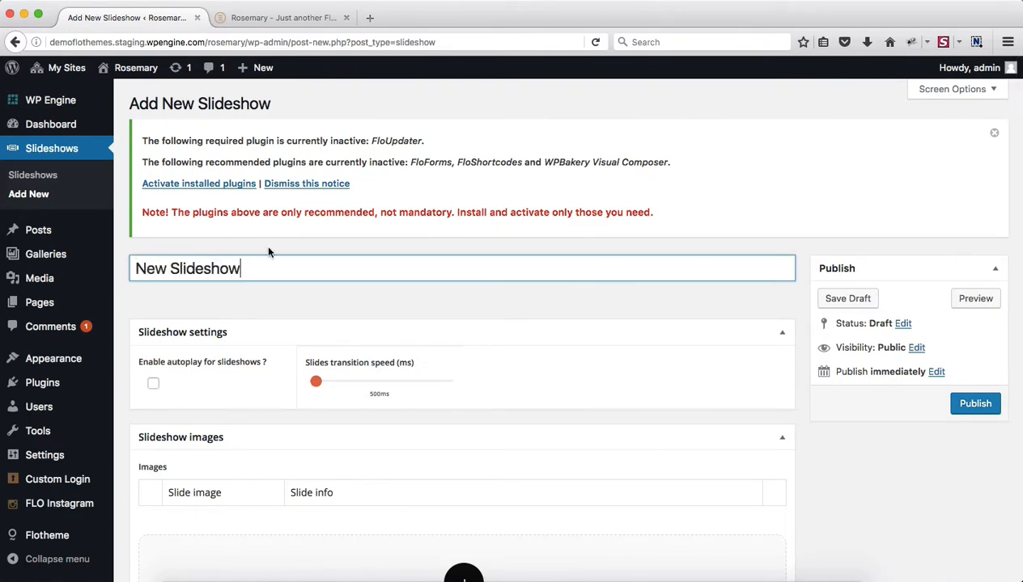
{"action": "scroll", "scroll_direction": "down", "scroll_amount": 3}
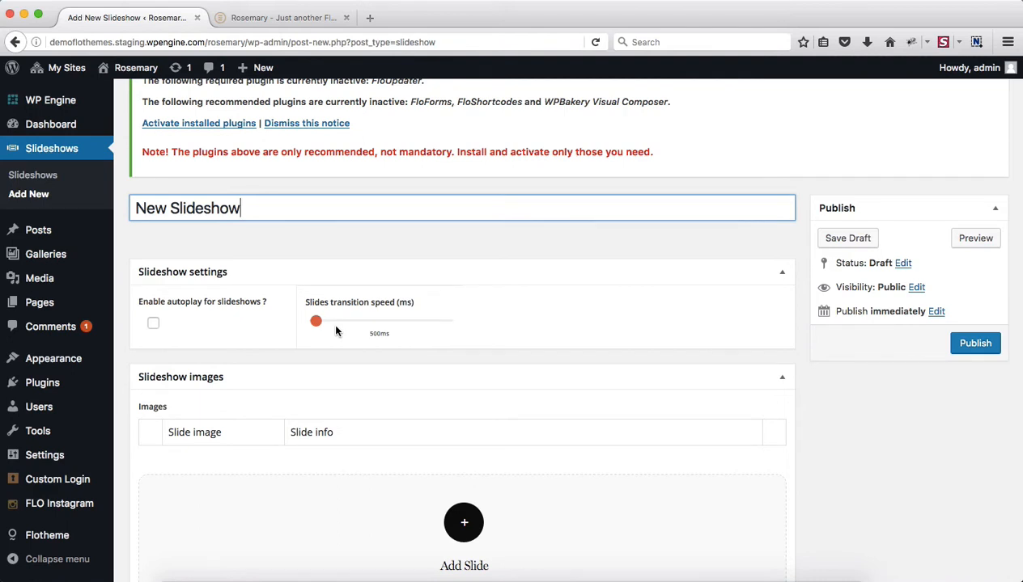
{"action": "mouse_move", "coordinate": [411, 309]}
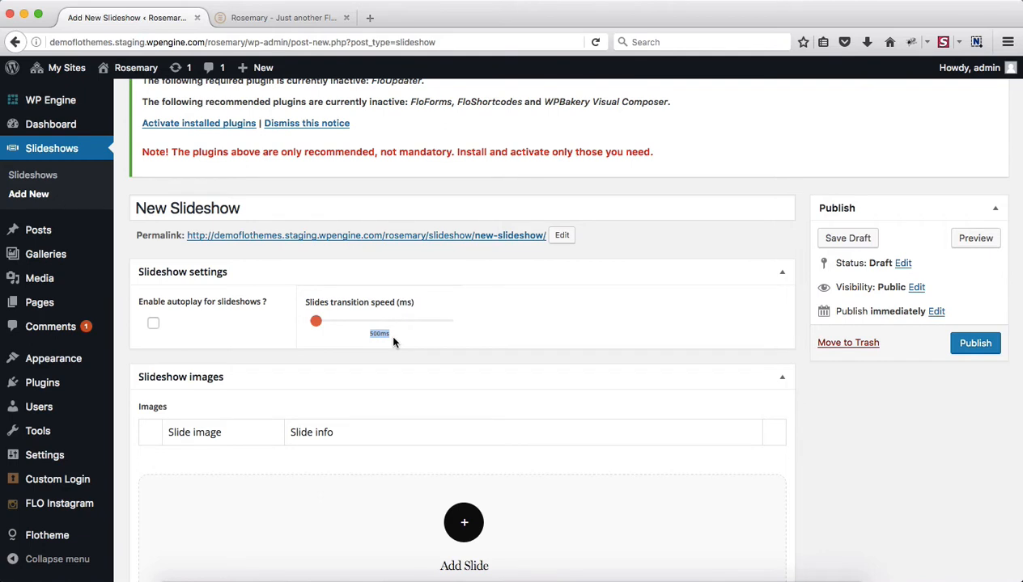
{"action": "scroll", "scroll_direction": "down", "scroll_amount": 3}
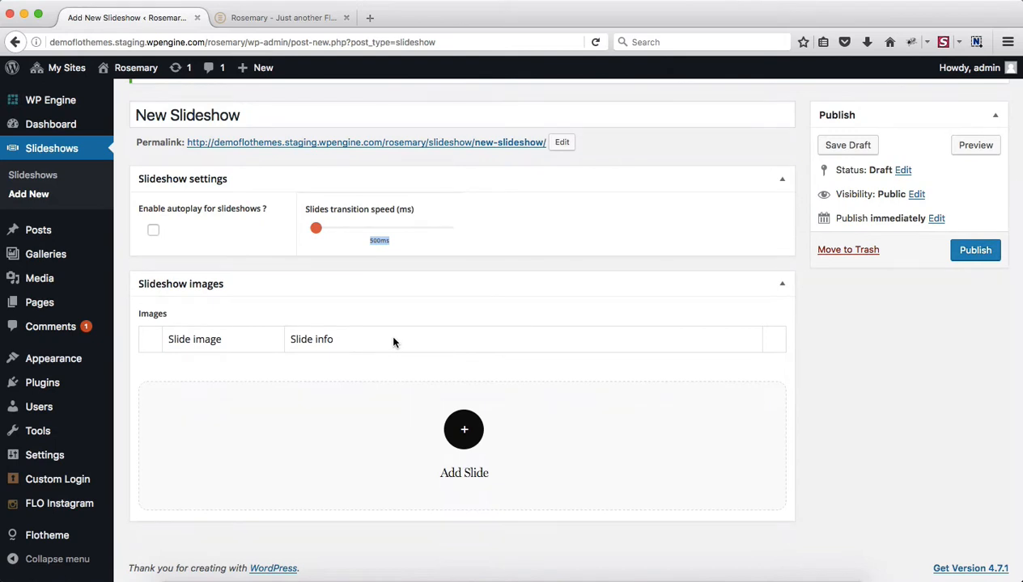
{"action": "mouse_move", "coordinate": [462, 430]}
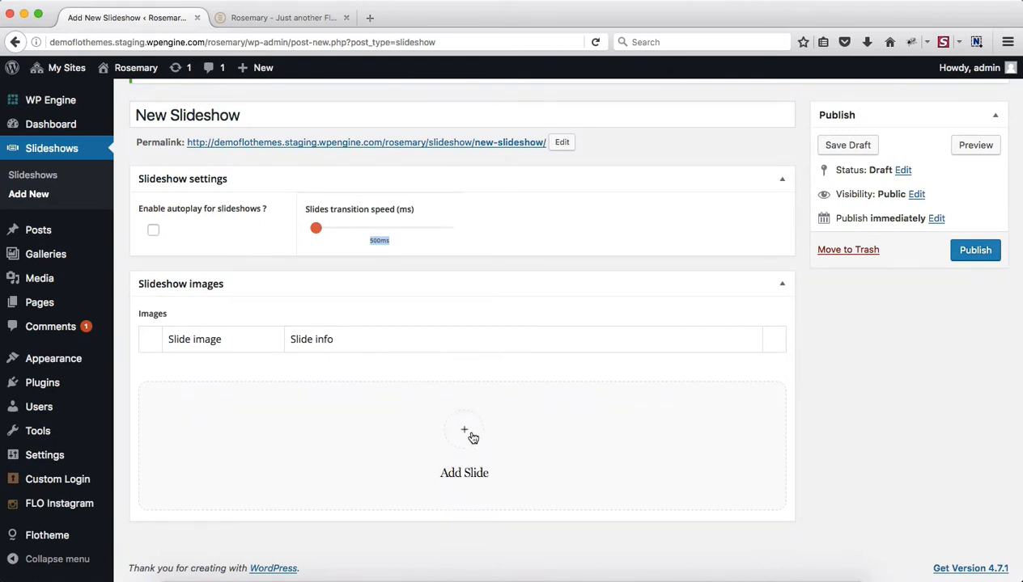
- Add slides filled with five wedding photos from the media library, plus one extra empty slide
{"action": "left_click", "coordinate": [463, 437]}
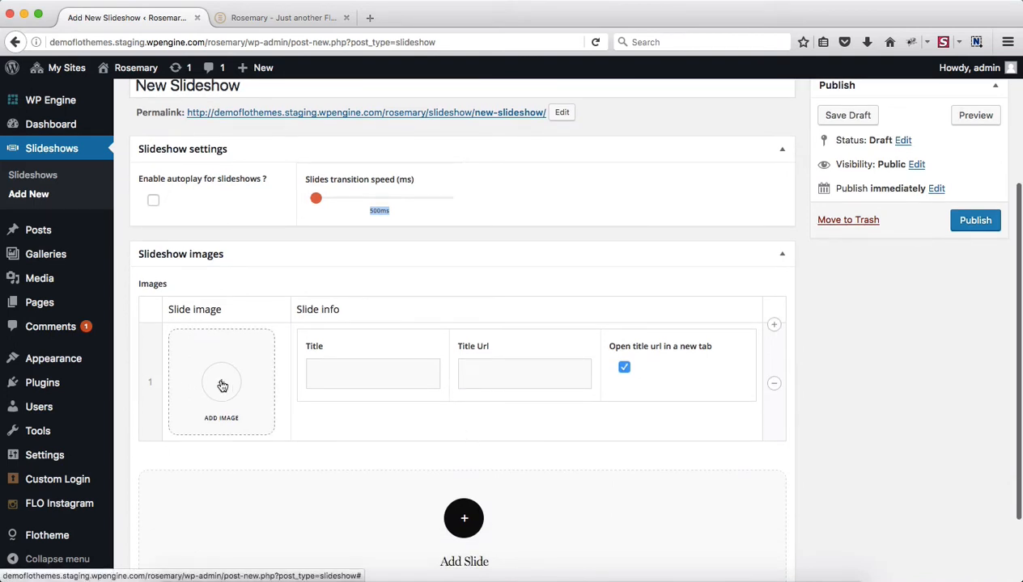
{"action": "left_click", "coordinate": [221, 385]}
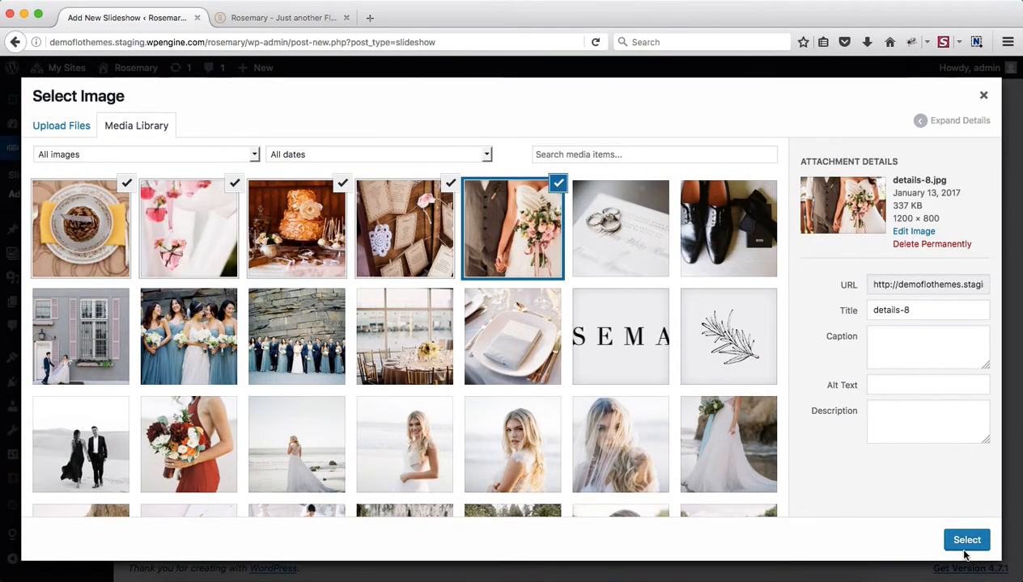
{"action": "left_click", "coordinate": [966, 540]}
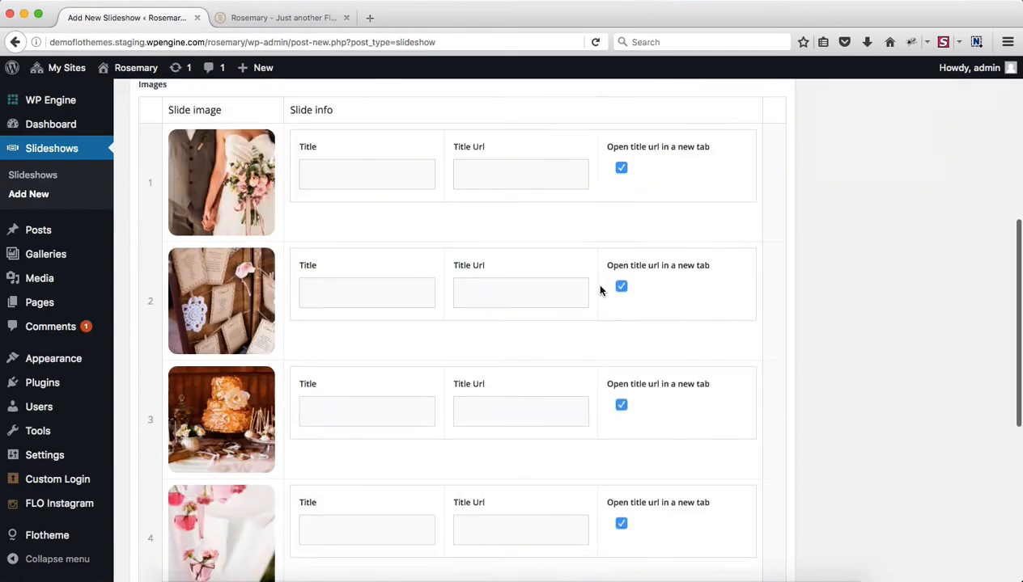
{"action": "scroll", "scroll_direction": "down", "scroll_amount": 3}
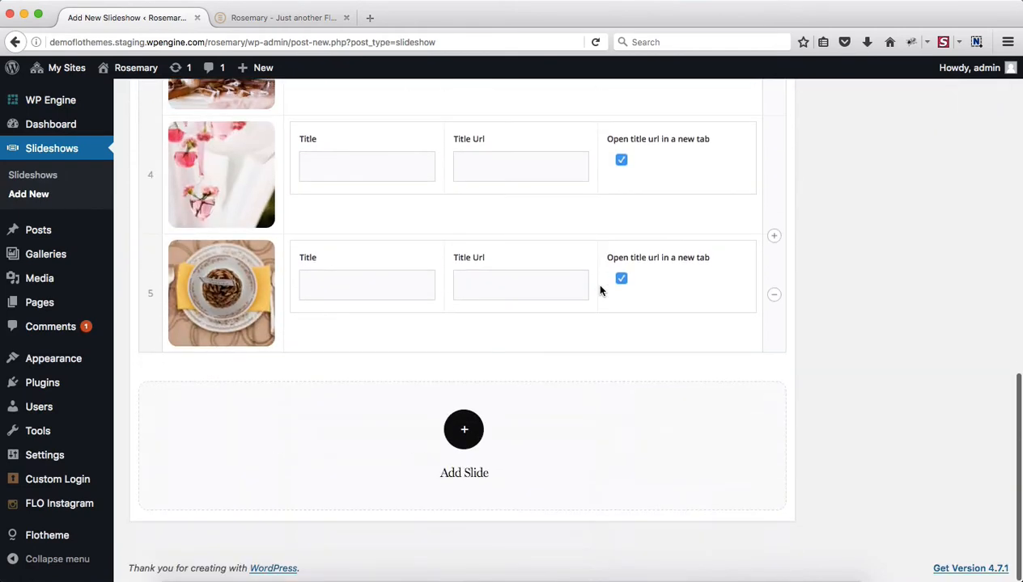
{"action": "left_click", "coordinate": [463, 430]}
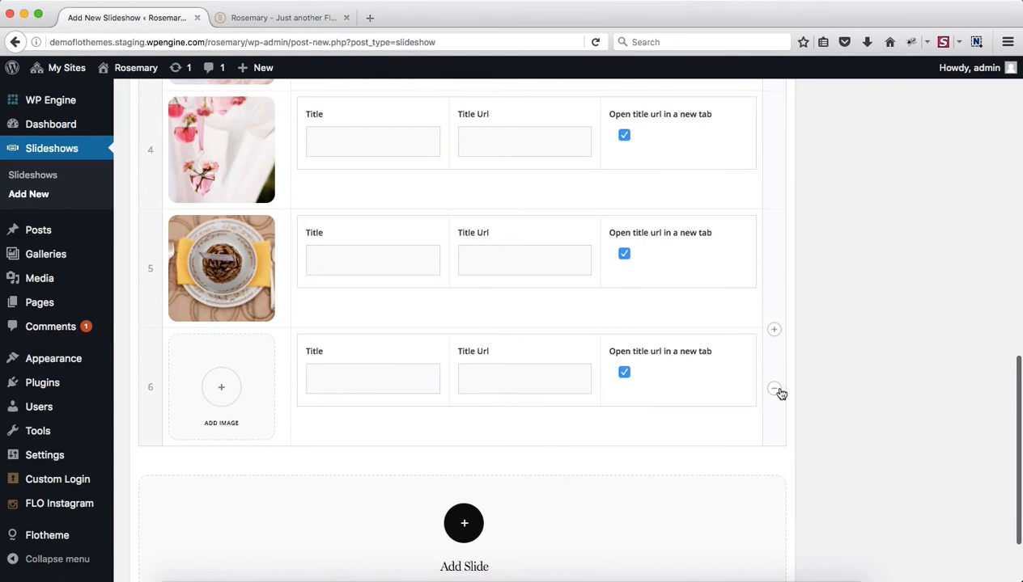
- Remove the empty sixth slide and begin titling the first slide
{"action": "left_click", "coordinate": [773, 389]}
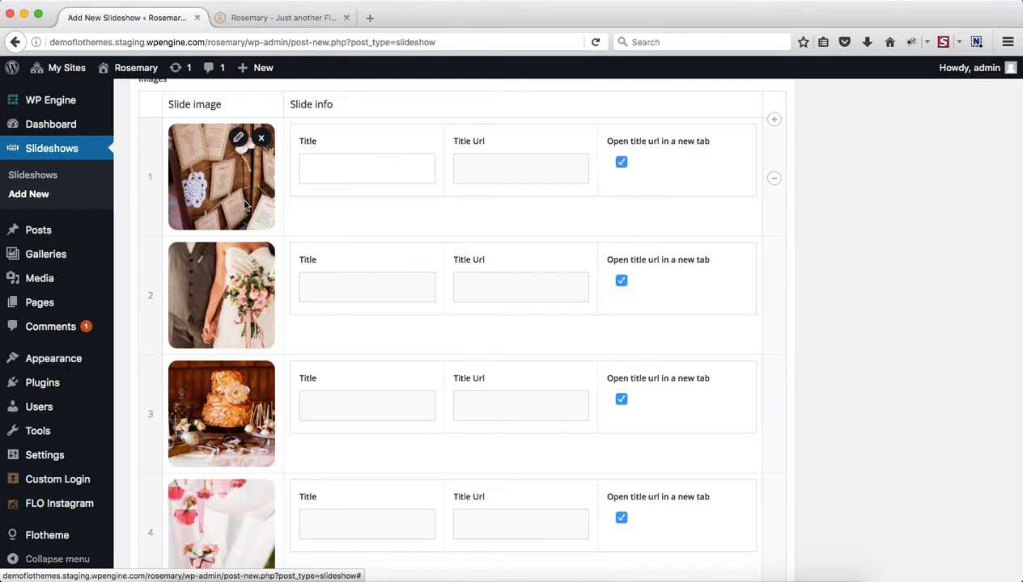
{"action": "left_click", "coordinate": [366, 168]}
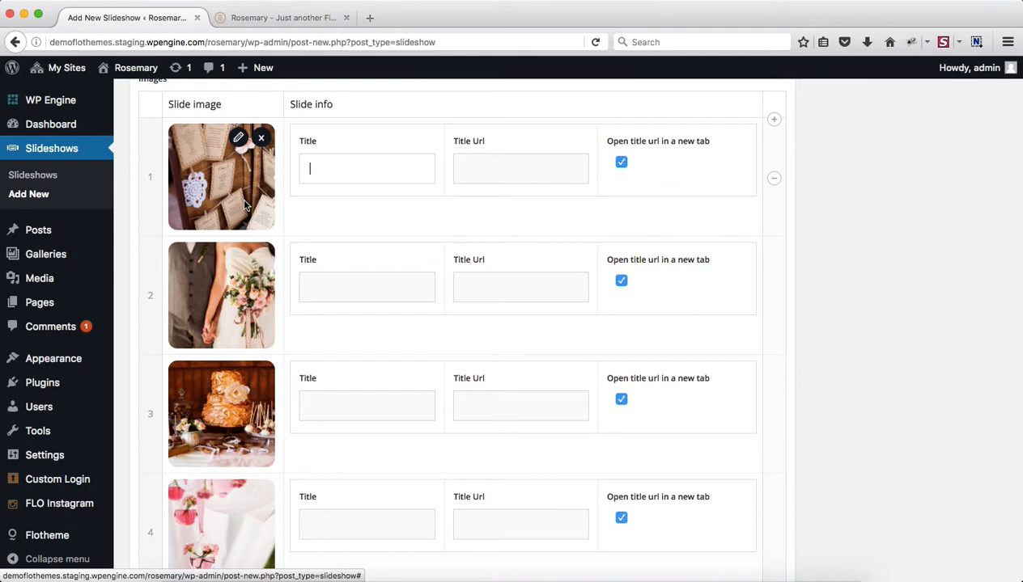
{"action": "type", "text": "Blog Post"}
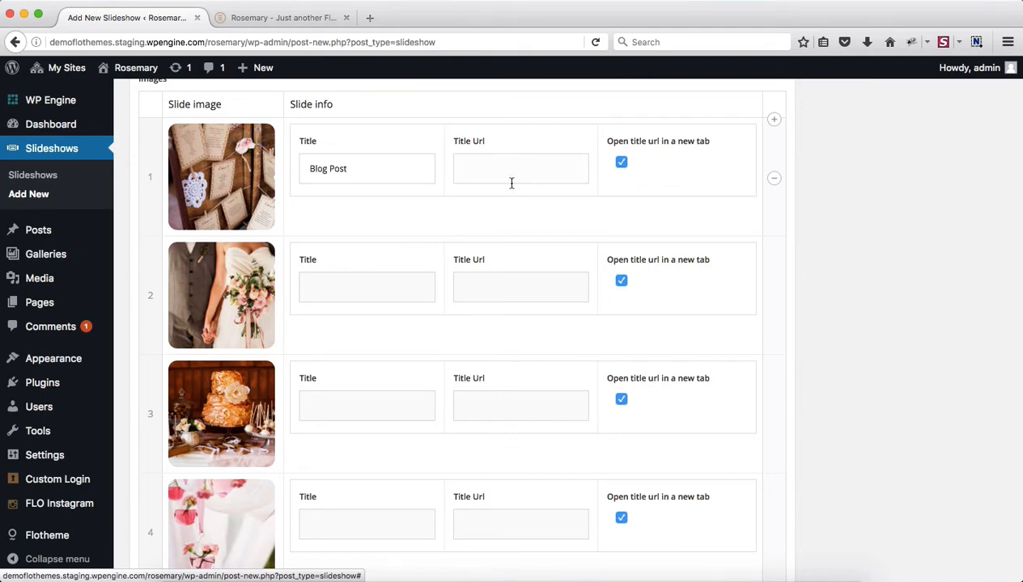
{"action": "left_click", "coordinate": [284, 16]}
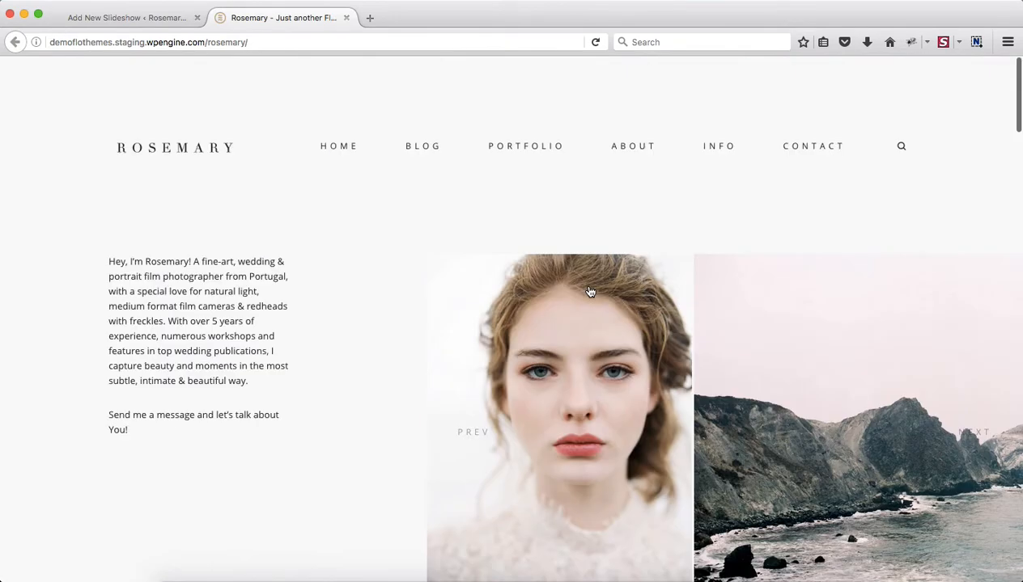
- Link slide 1 to the site's About page address and title it 'About Us', then publish
{"action": "right_click", "coordinate": [632, 145]}
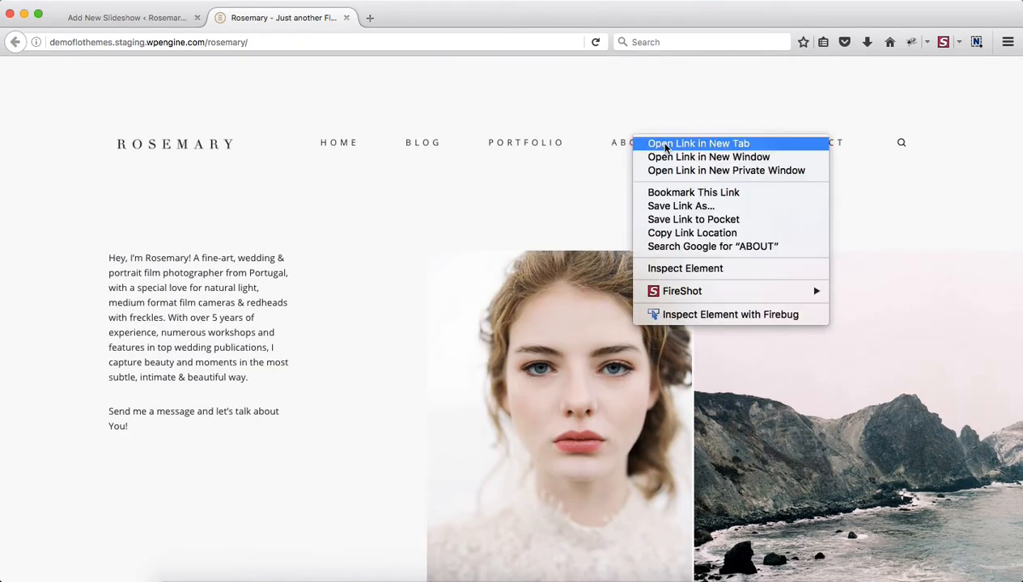
{"action": "left_click", "coordinate": [699, 142]}
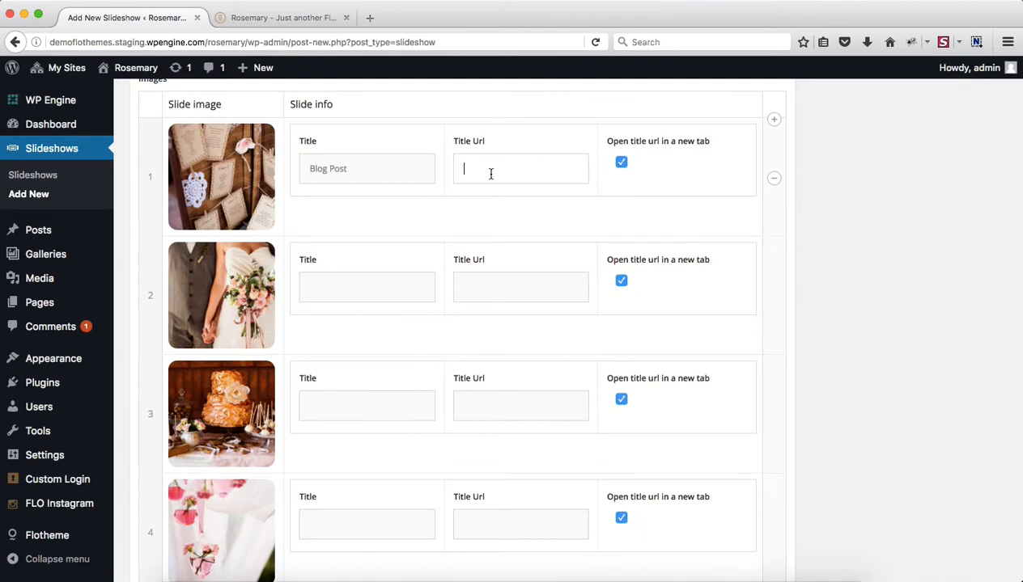
{"action": "type", "text": "About"}
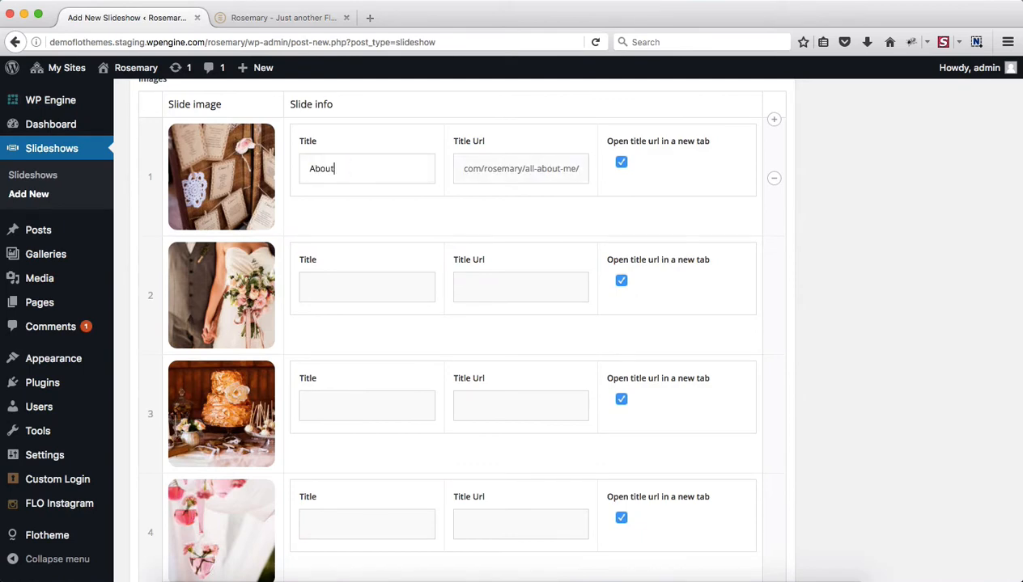
{"action": "type", "text": "Us"}
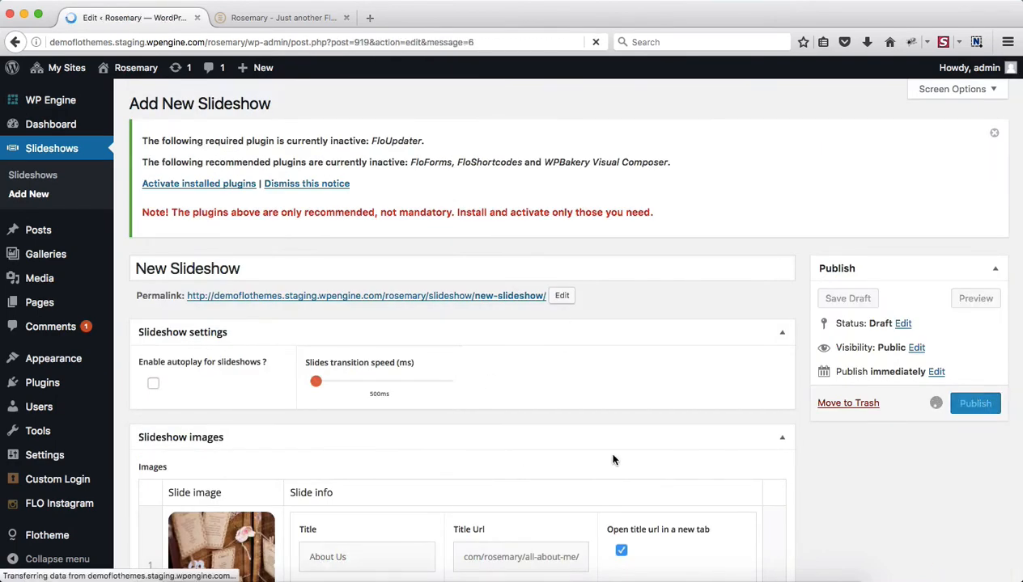
- Create a new page titled 'New Page' from the Pages list
{"action": "left_click", "coordinate": [974, 403]}
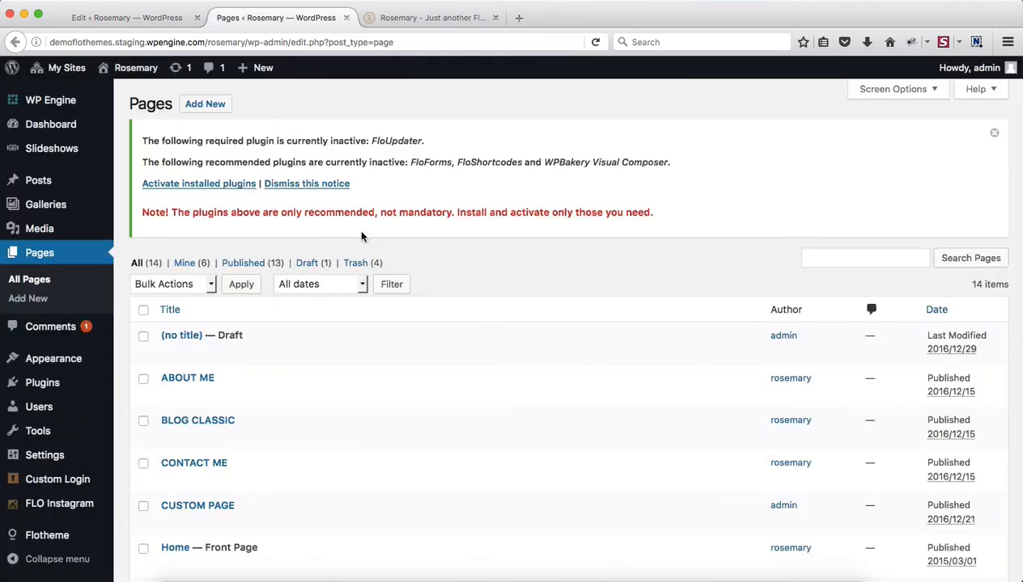
{"action": "left_click", "coordinate": [206, 104]}
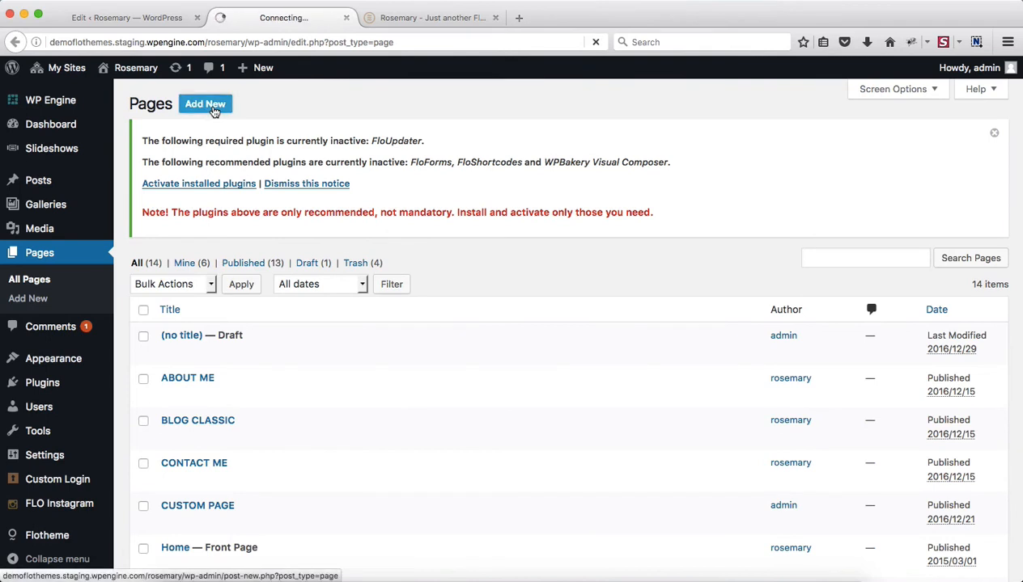
{"action": "left_click", "coordinate": [206, 103]}
{"action": "type", "text": "New Pag"}
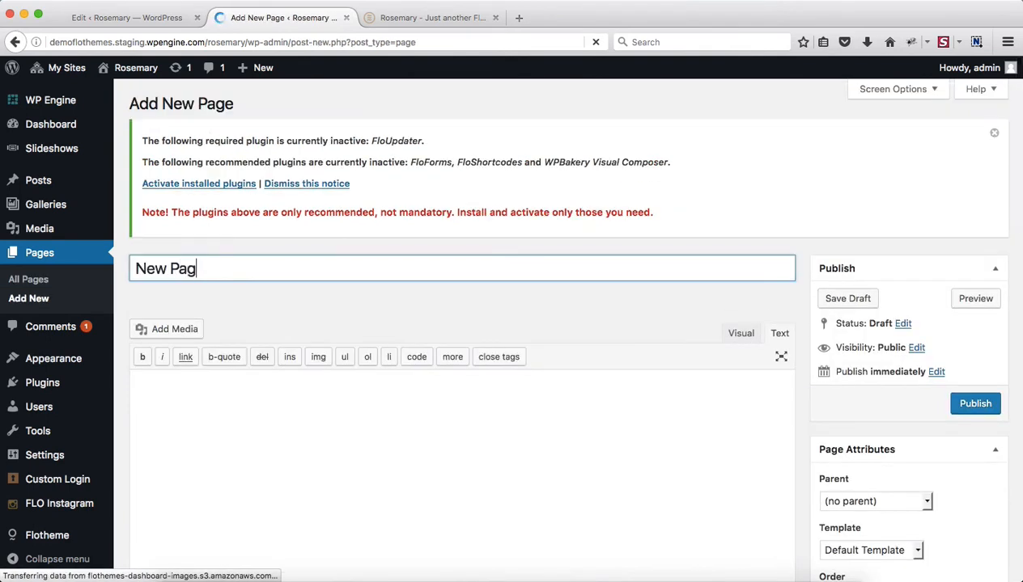
{"action": "scroll", "scroll_direction": "down", "scroll_amount": 3}
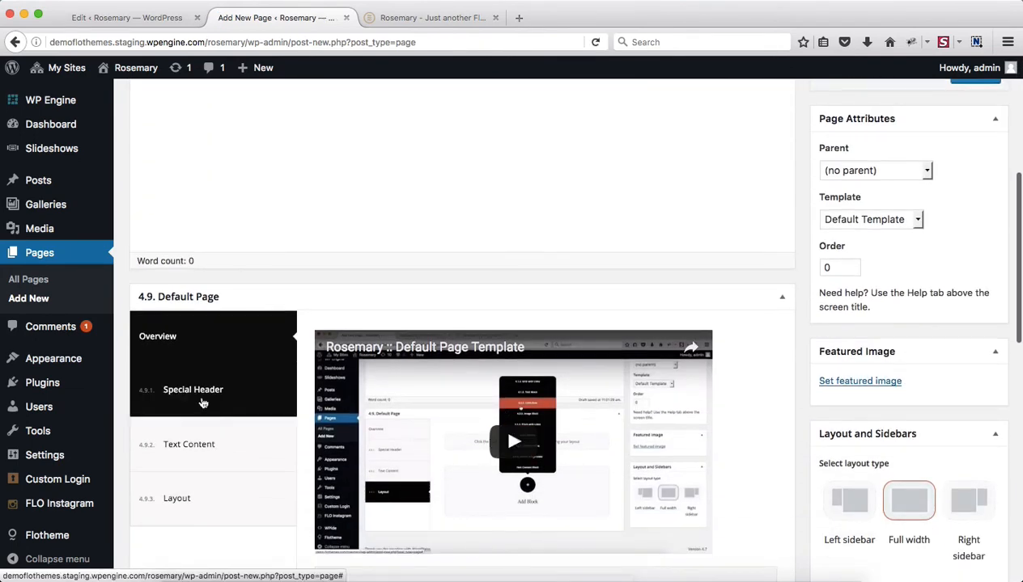
- Enable Display Special Header with 'New Slideshow' selected and publish the page
{"action": "left_click", "coordinate": [192, 389]}
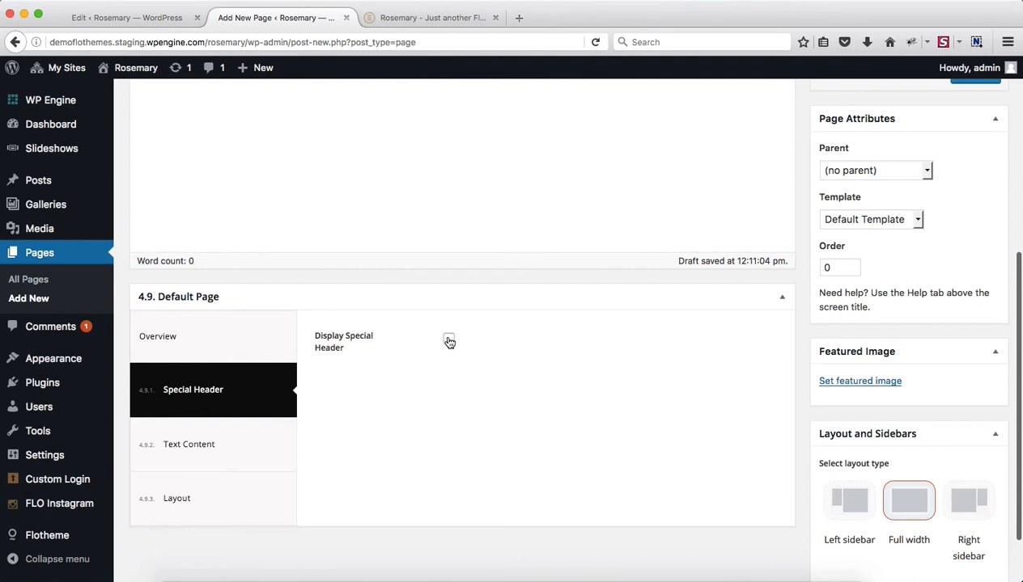
{"action": "left_click", "coordinate": [449, 340]}
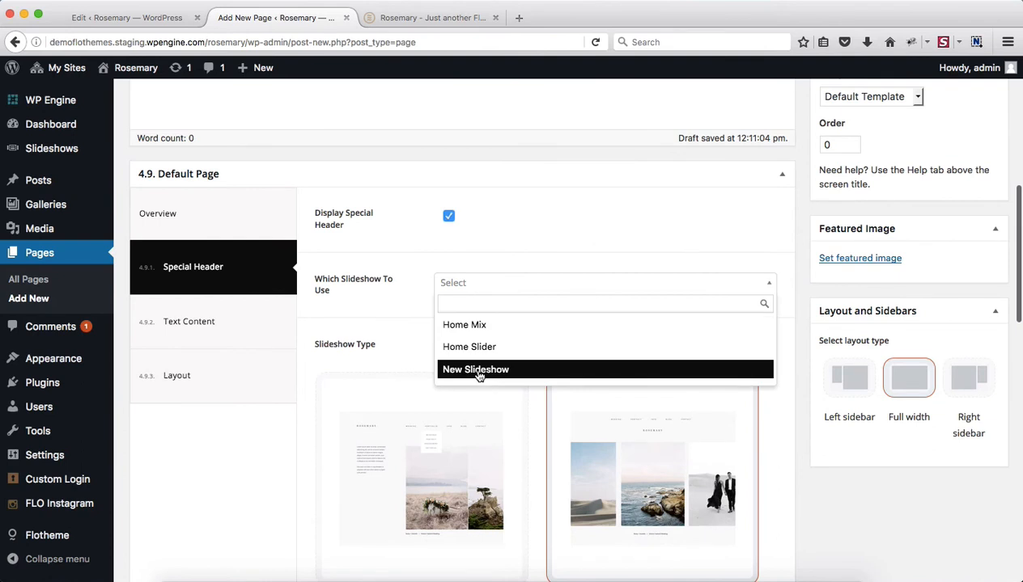
{"action": "left_click", "coordinate": [476, 369]}
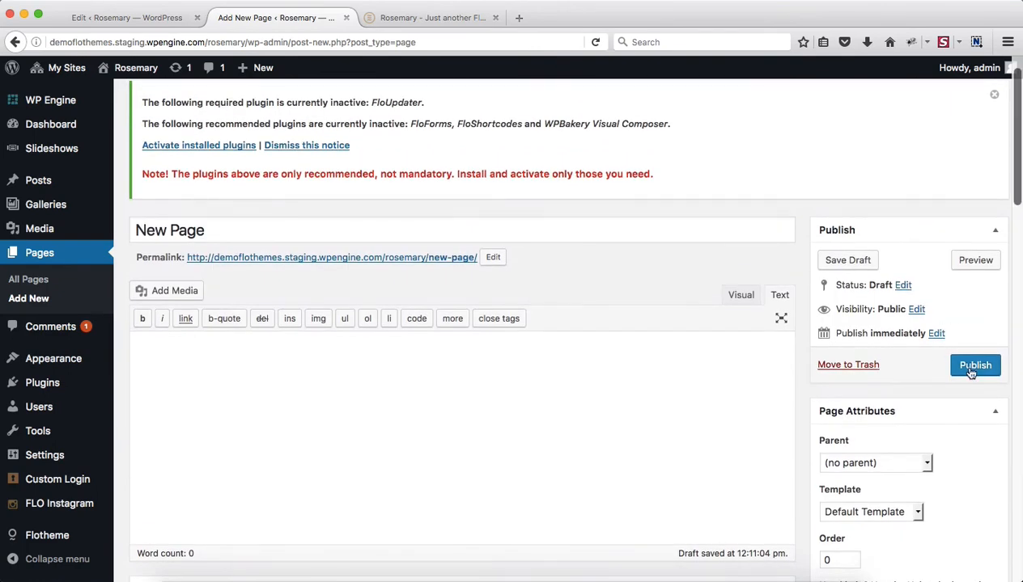
{"action": "left_click", "coordinate": [974, 366]}
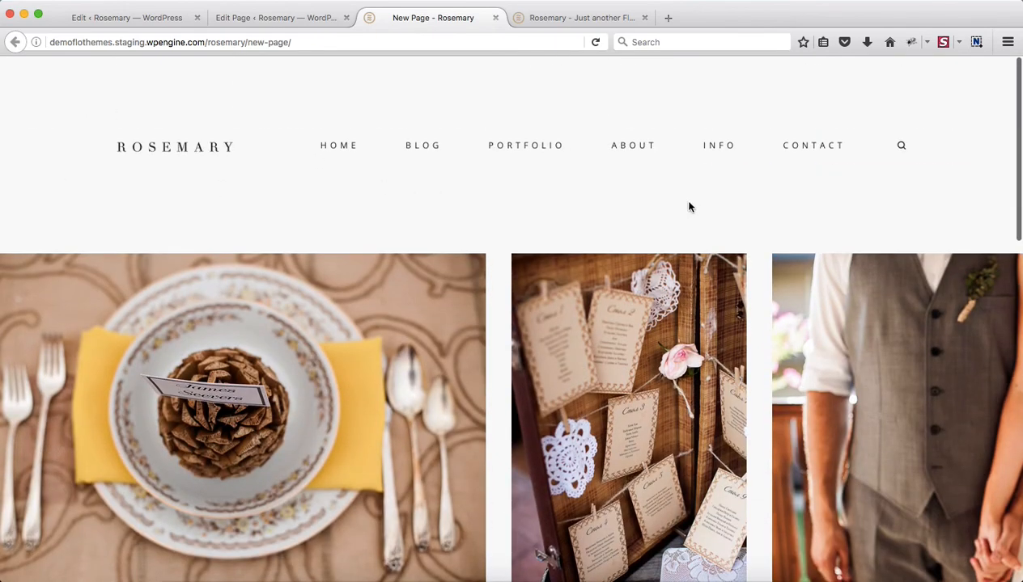
- View the live New Page, step the slideshow Next and Prev, and follow the About Us link to the about page
{"action": "scroll", "scroll_direction": "down", "scroll_amount": 3}
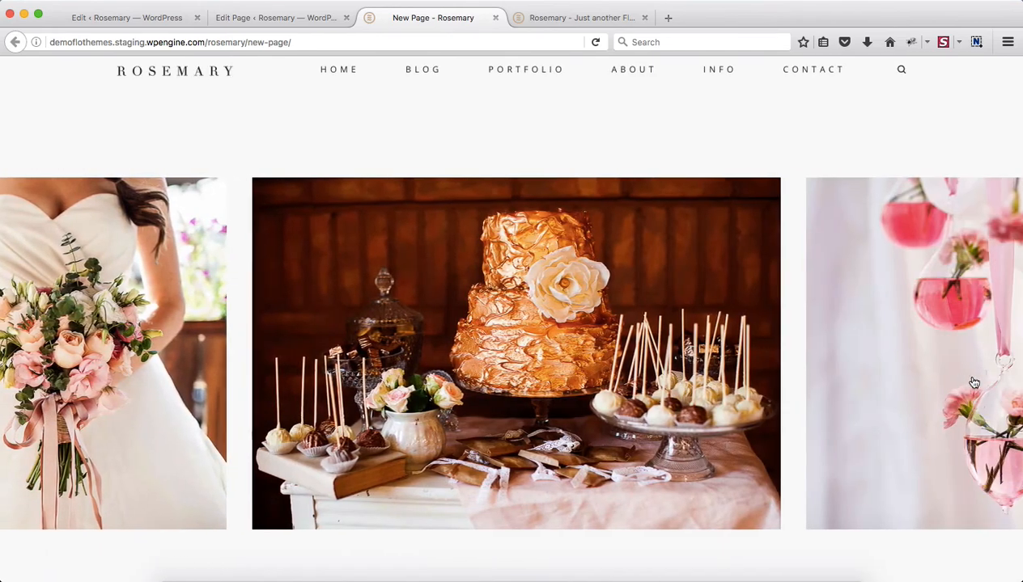
{"action": "left_click", "coordinate": [974, 372]}
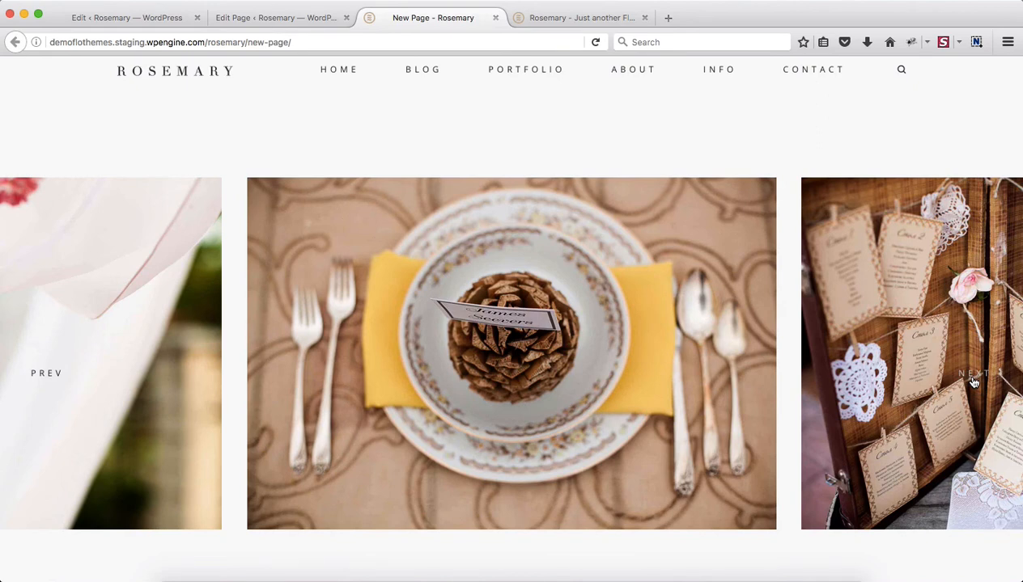
{"action": "left_click", "coordinate": [974, 372]}
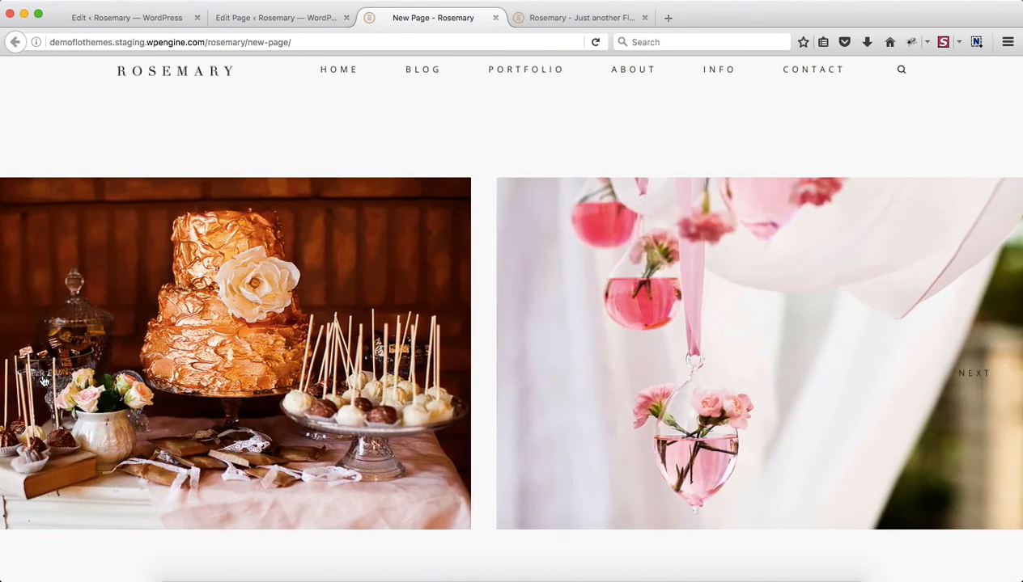
{"action": "scroll", "scroll_direction": "down", "scroll_amount": 3}
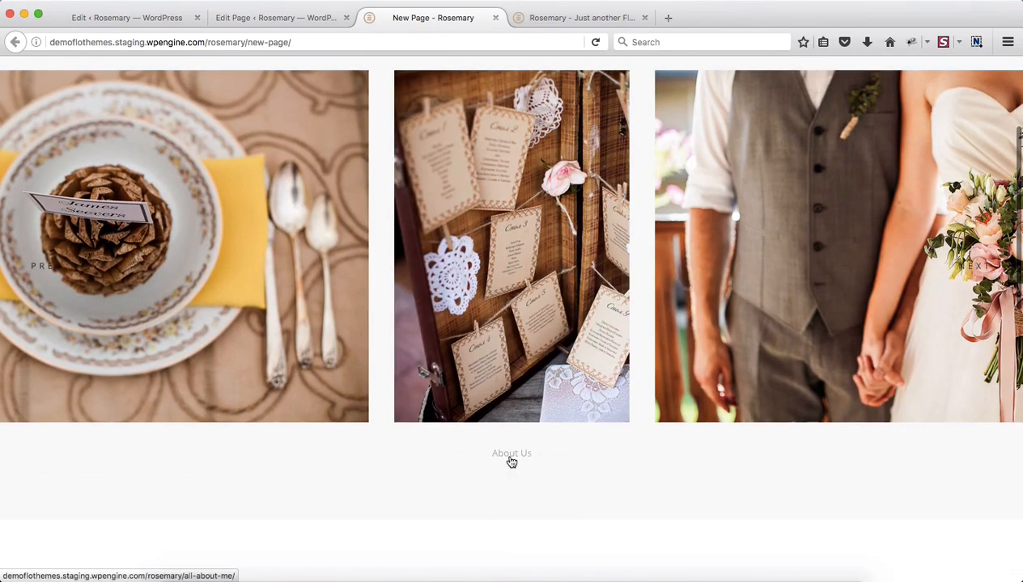
{"action": "left_click", "coordinate": [511, 453]}
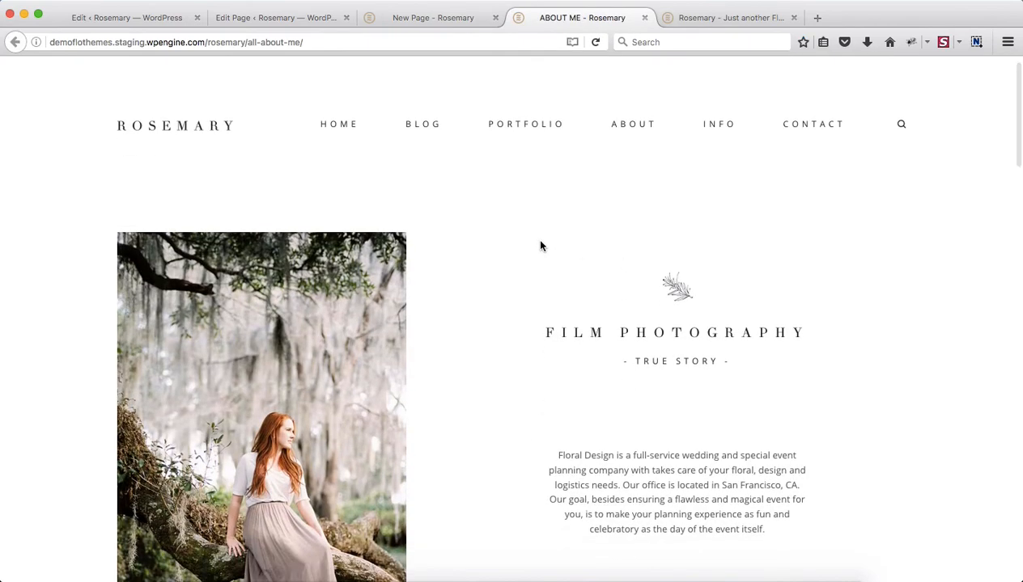
{"action": "left_click", "coordinate": [434, 18]}
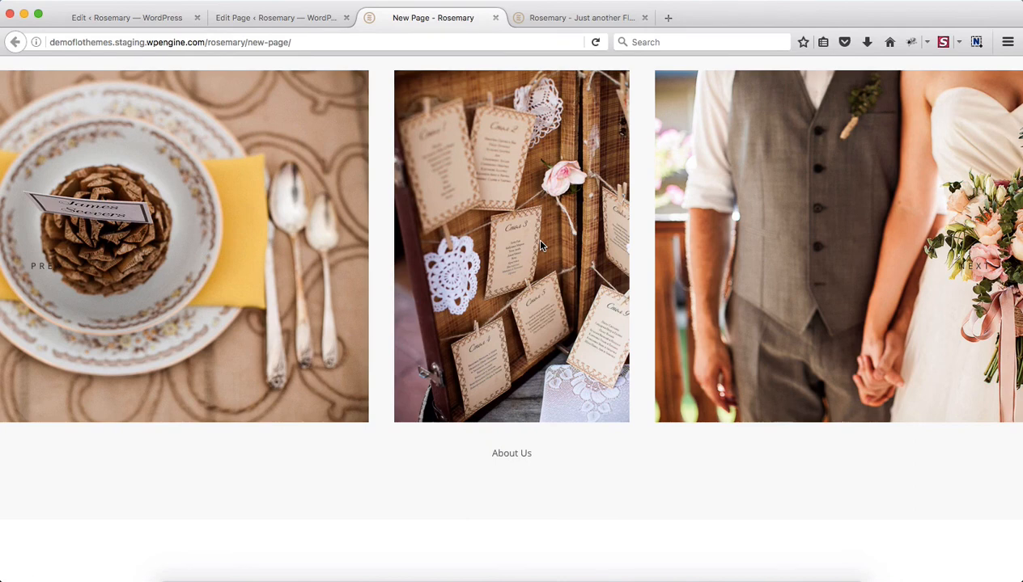